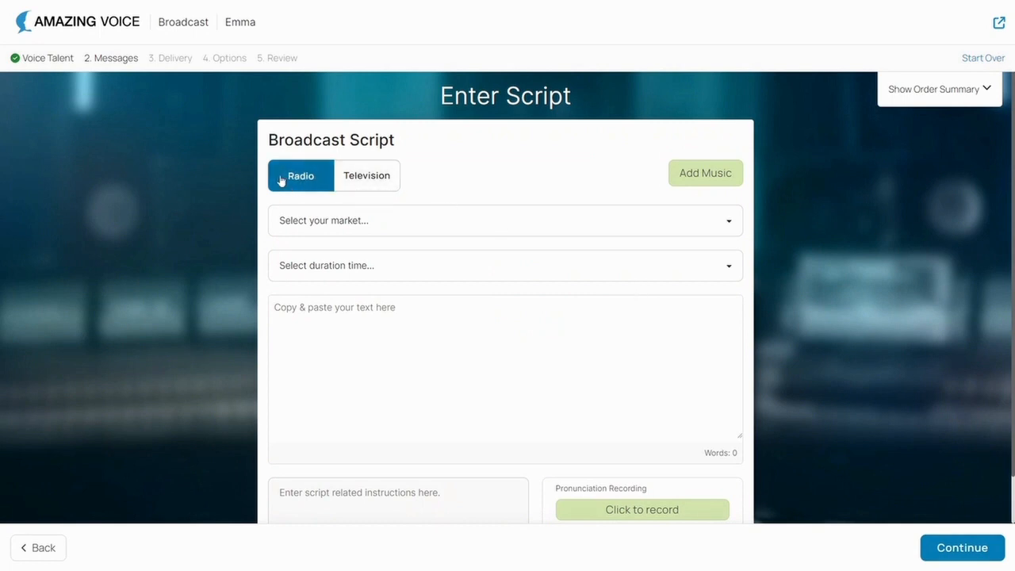
- Set the radio script to the Local (Small City/Region) market and 60-second duration
click(505, 221)
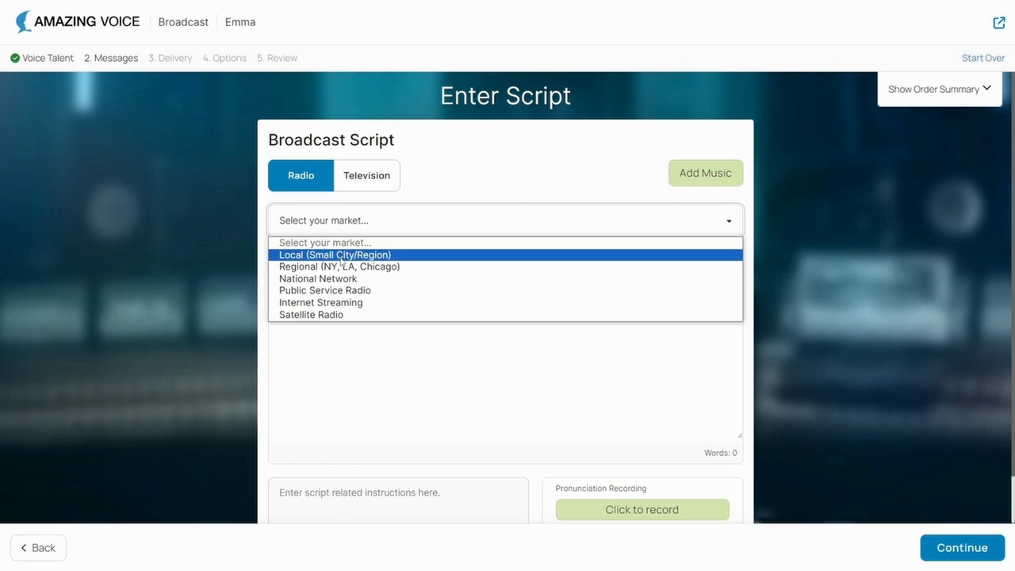
click(335, 254)
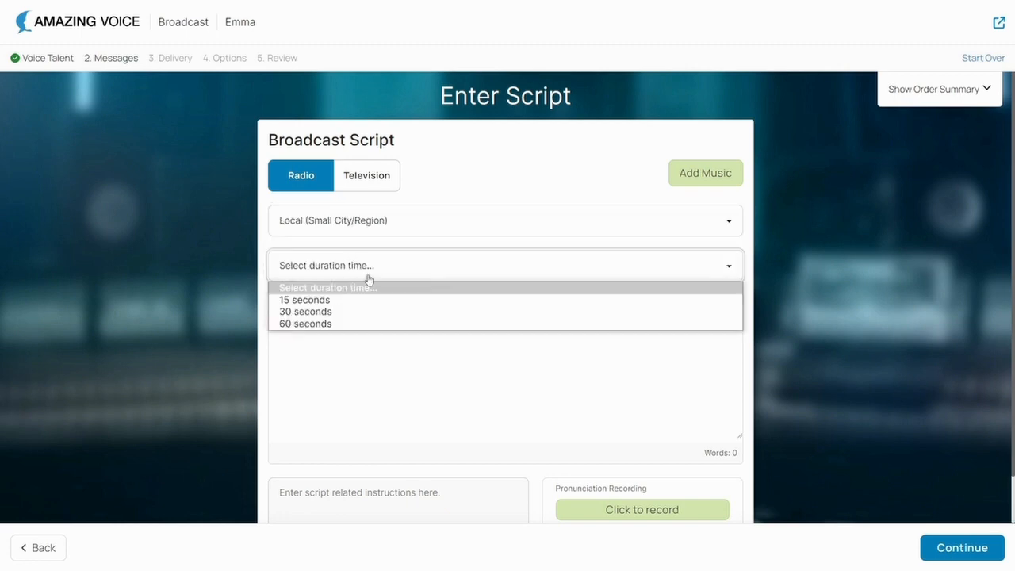
click(303, 323)
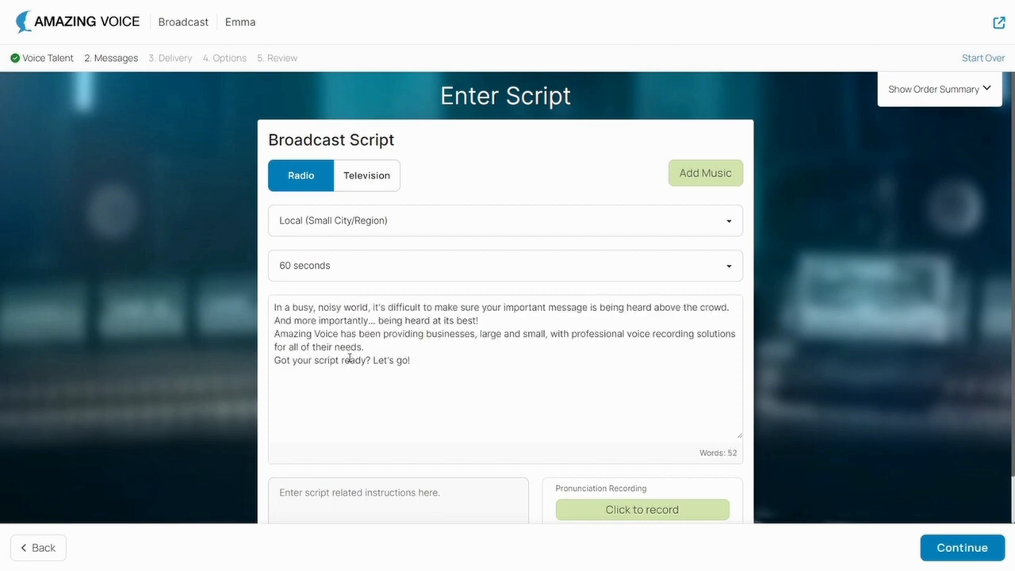
- Pick Designing Life from the music library and save it as the script's music
click(705, 173)
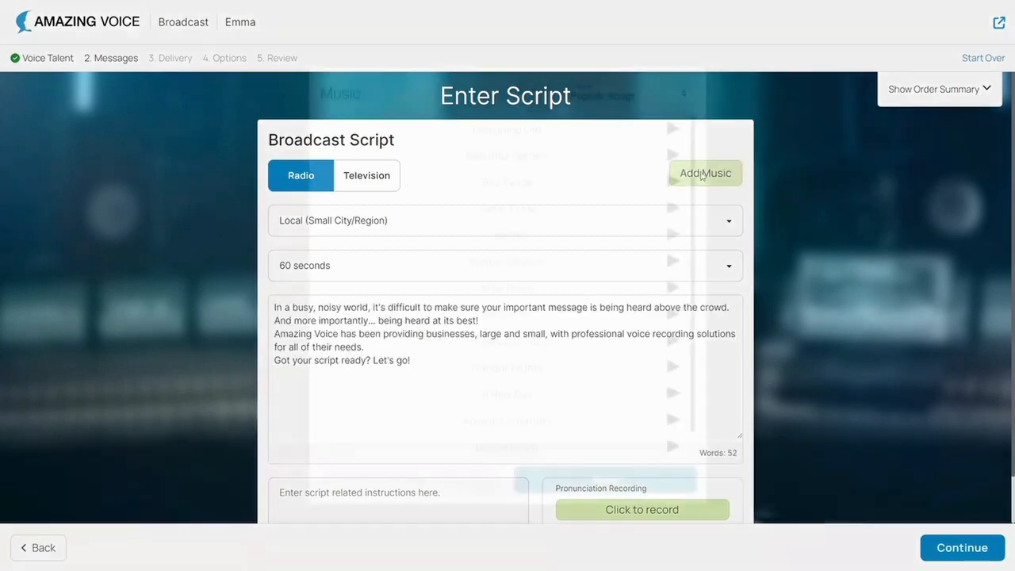
click(704, 173)
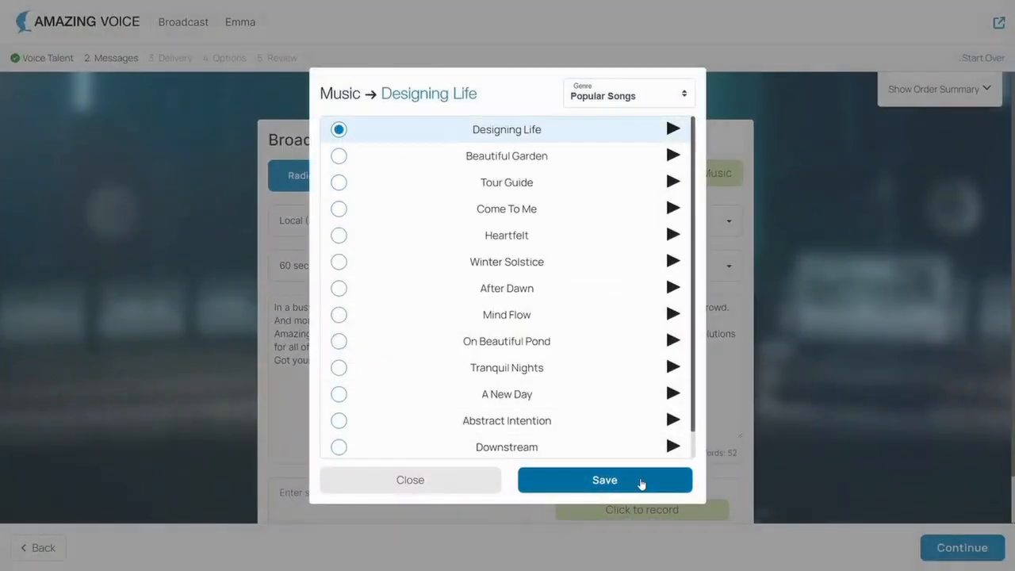
click(605, 479)
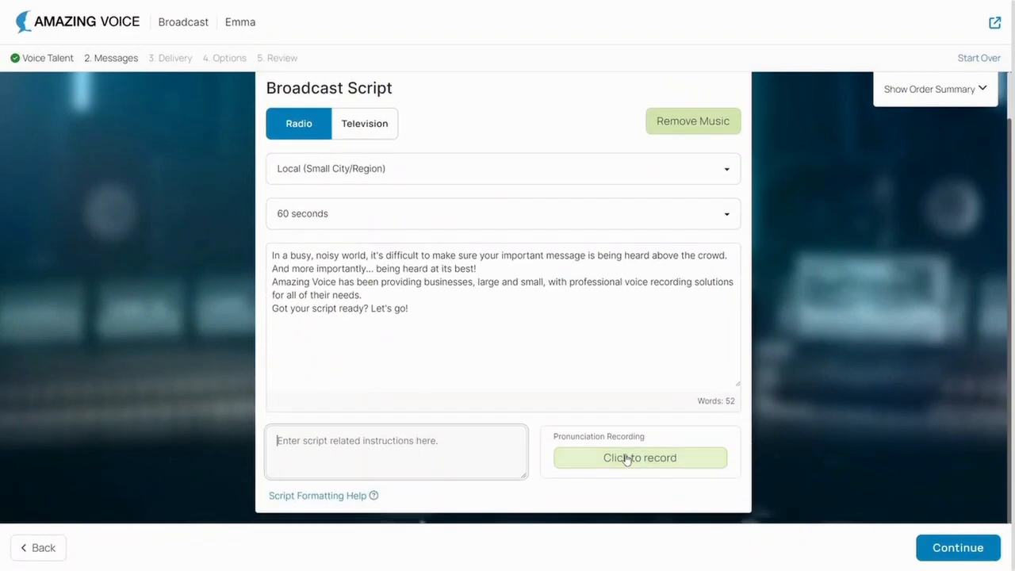
- Capture a pronunciation clip with the mic recorder, then play and stop it in Review
click(468, 336)
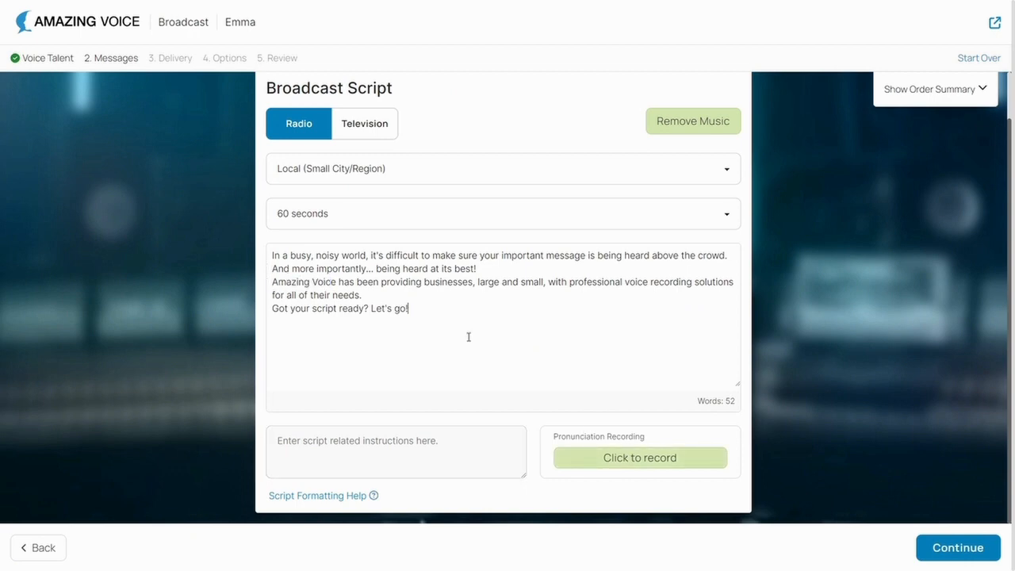
click(639, 457)
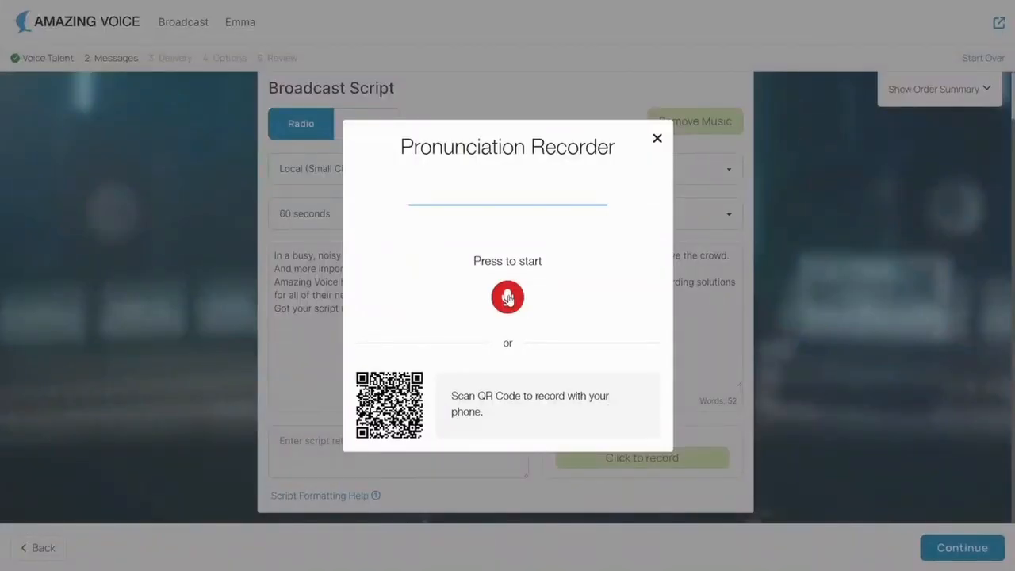
click(508, 296)
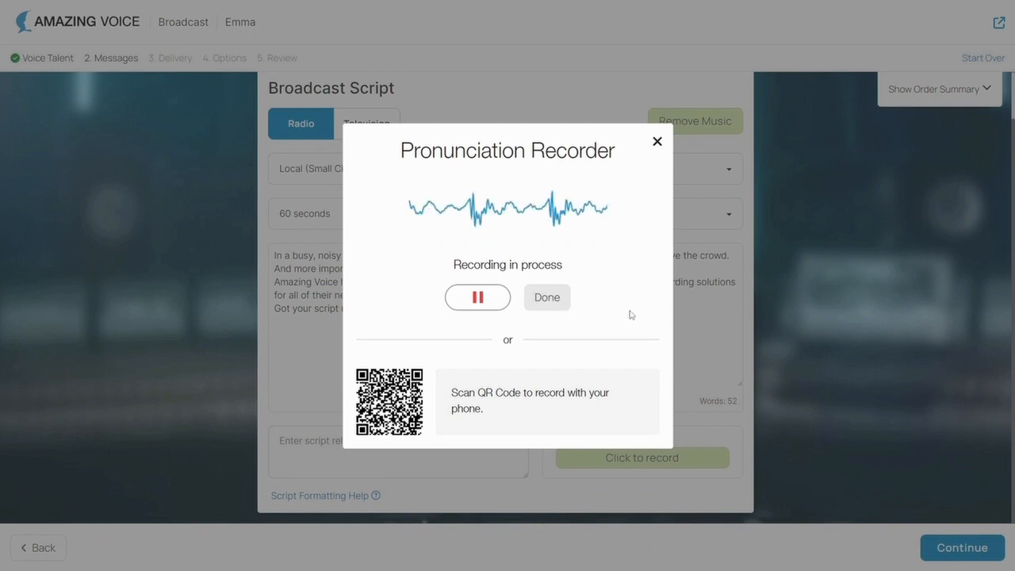
click(546, 297)
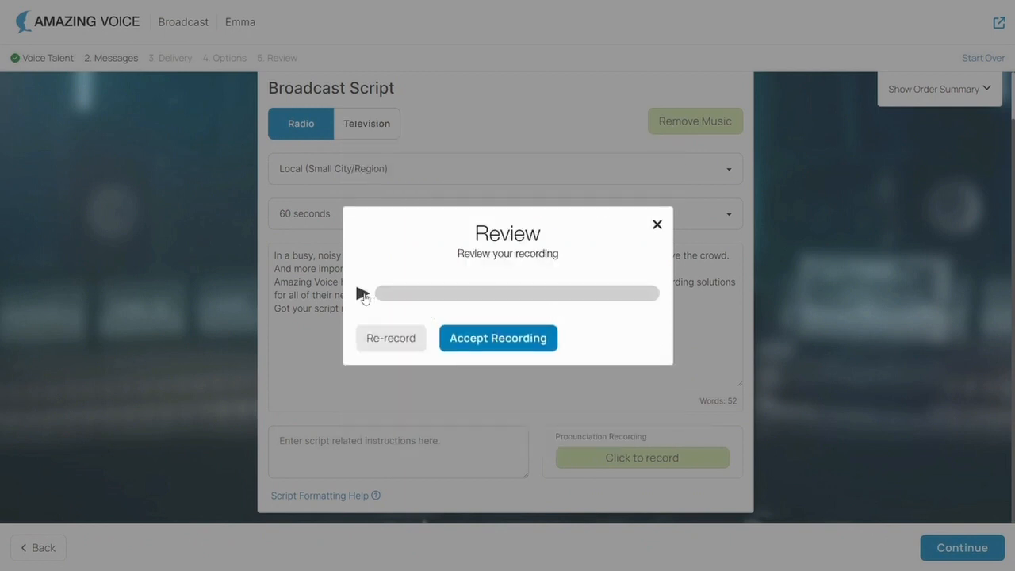
click(363, 293)
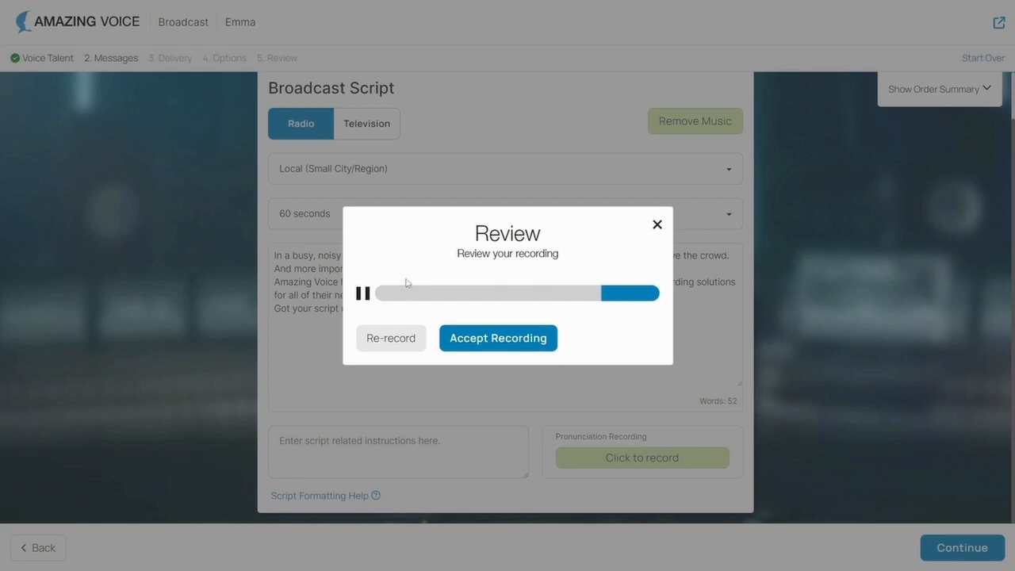
click(362, 292)
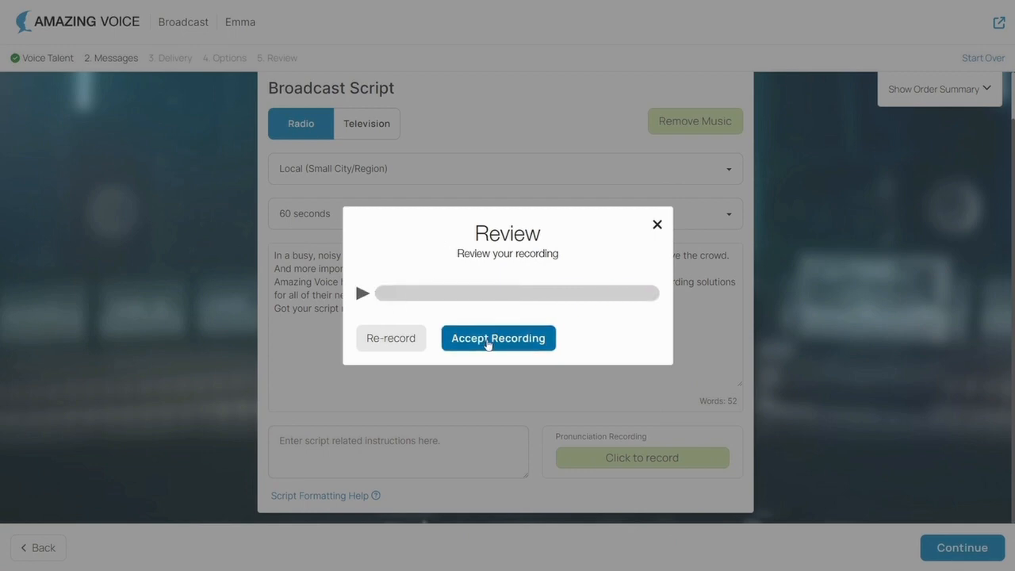
- Accept the recording, choose Express delivery with proofreading, and reach the $474 Review Order
click(498, 338)
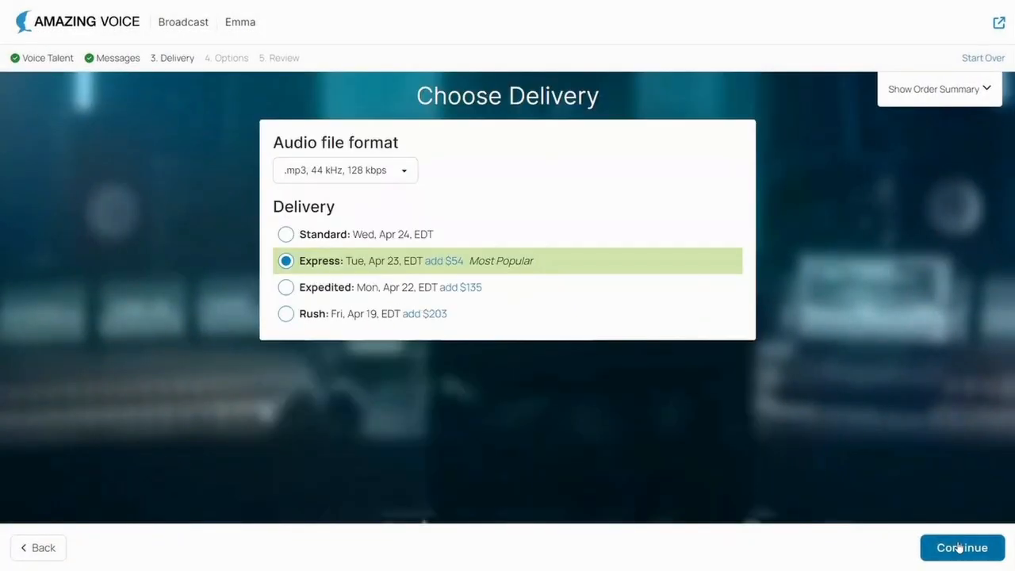
click(345, 170)
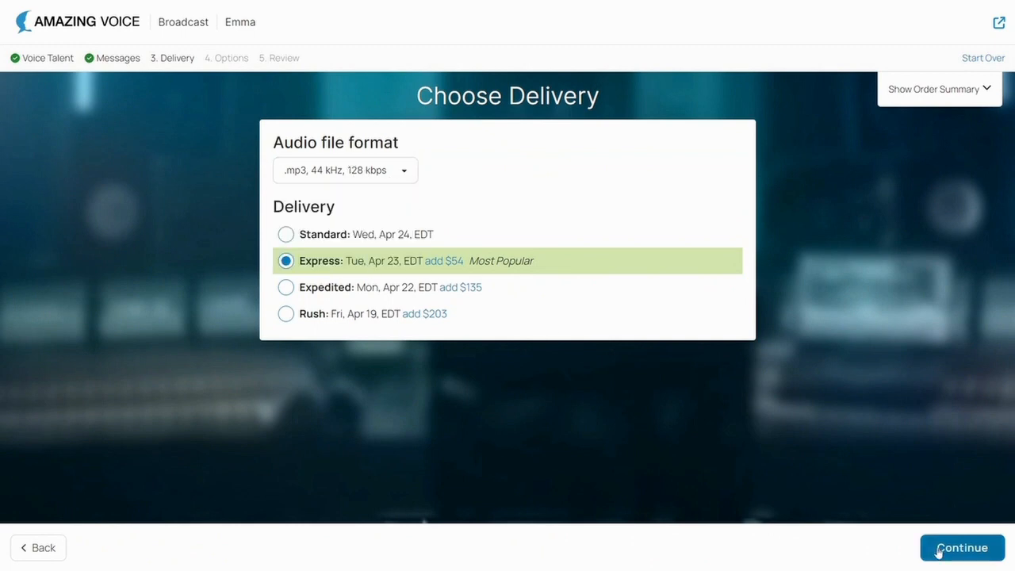
click(962, 547)
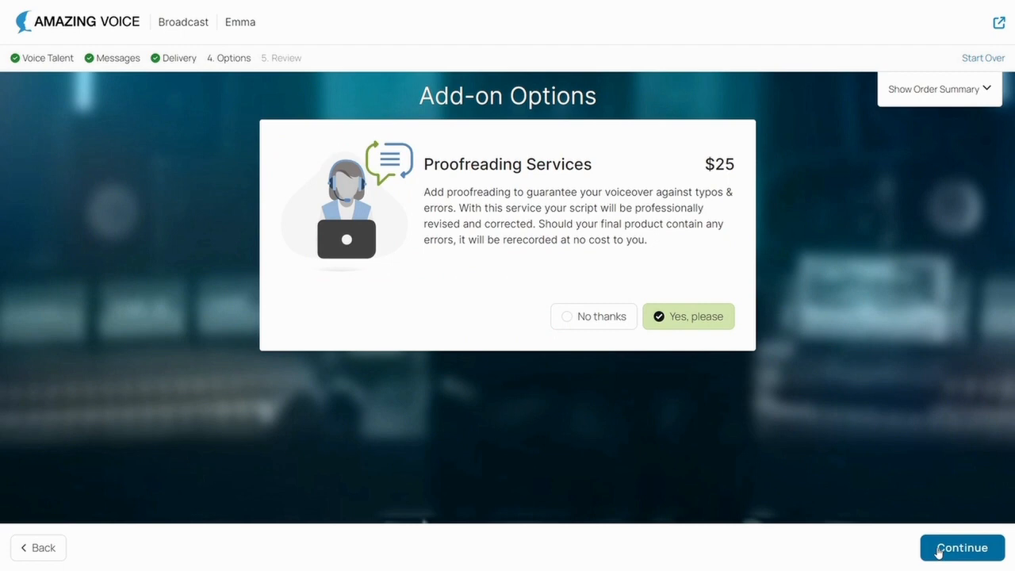
click(962, 547)
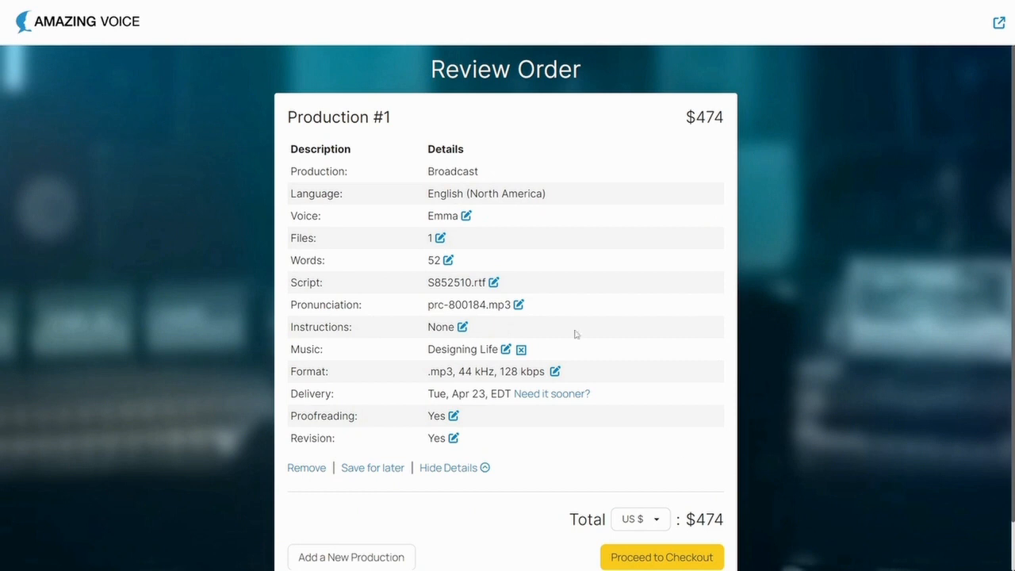
scroll(down, 3)
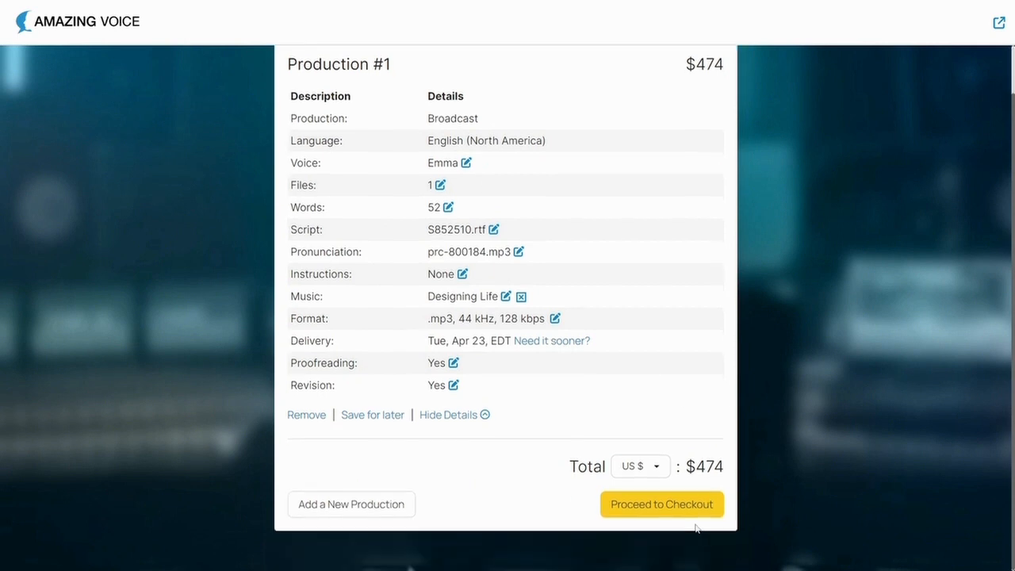